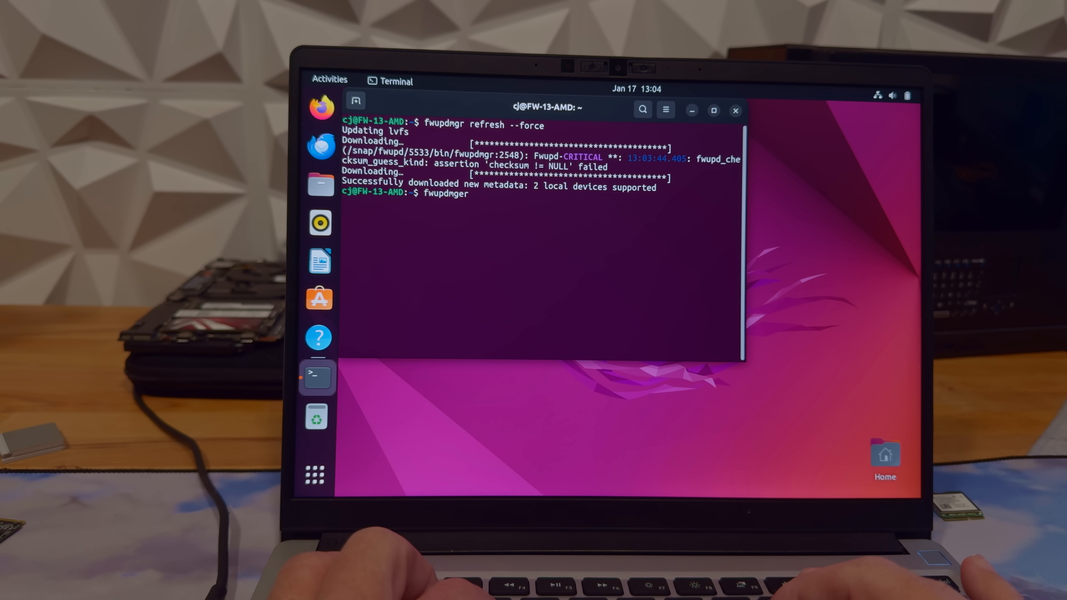
pyautogui.write('get-')
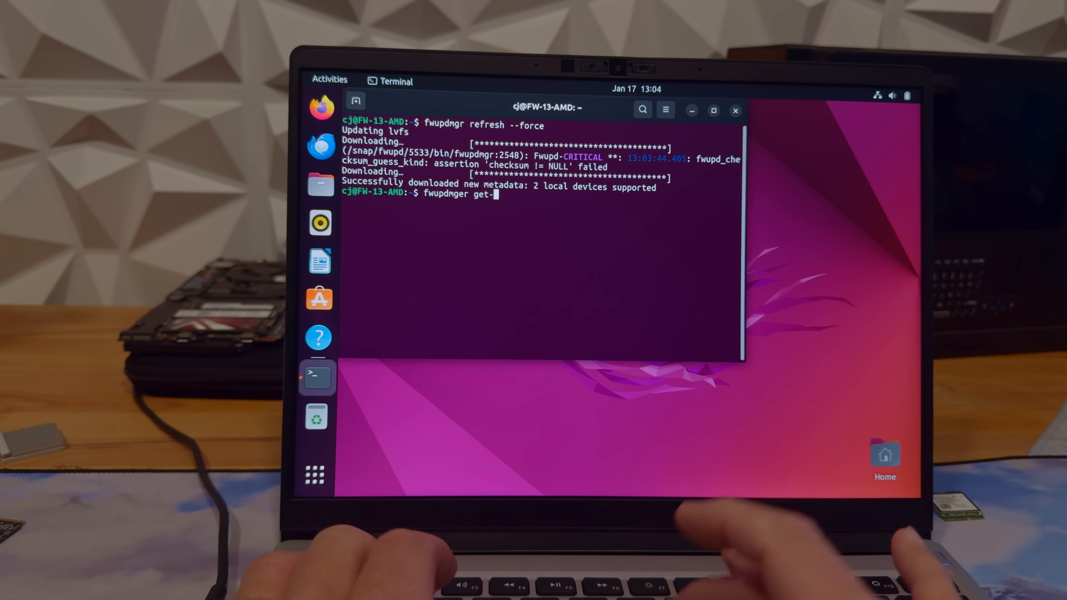
pyautogui.write('updates')
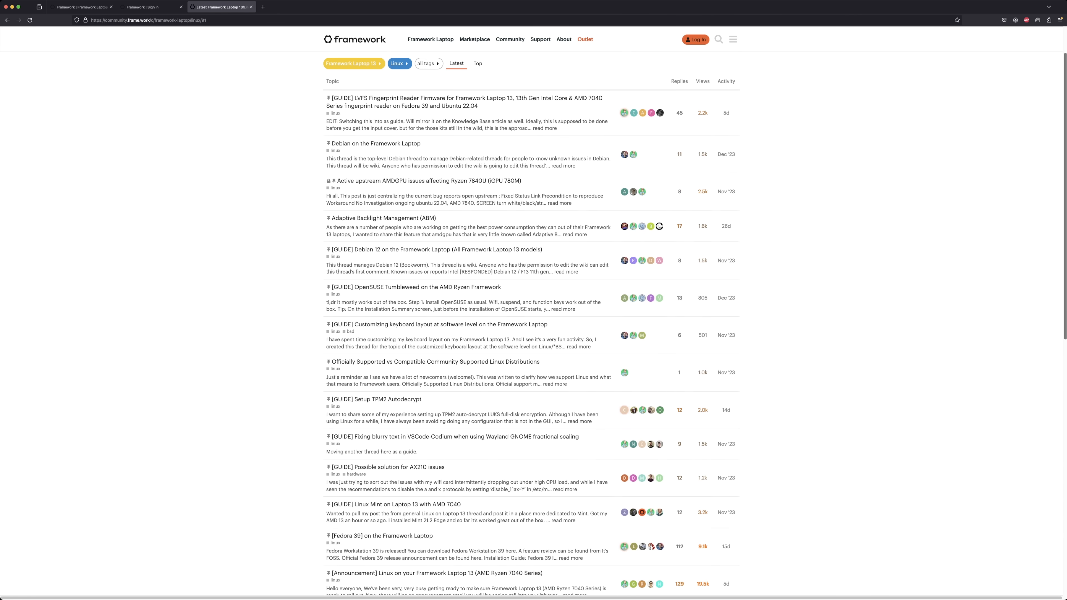
pyautogui.scroll(-3)
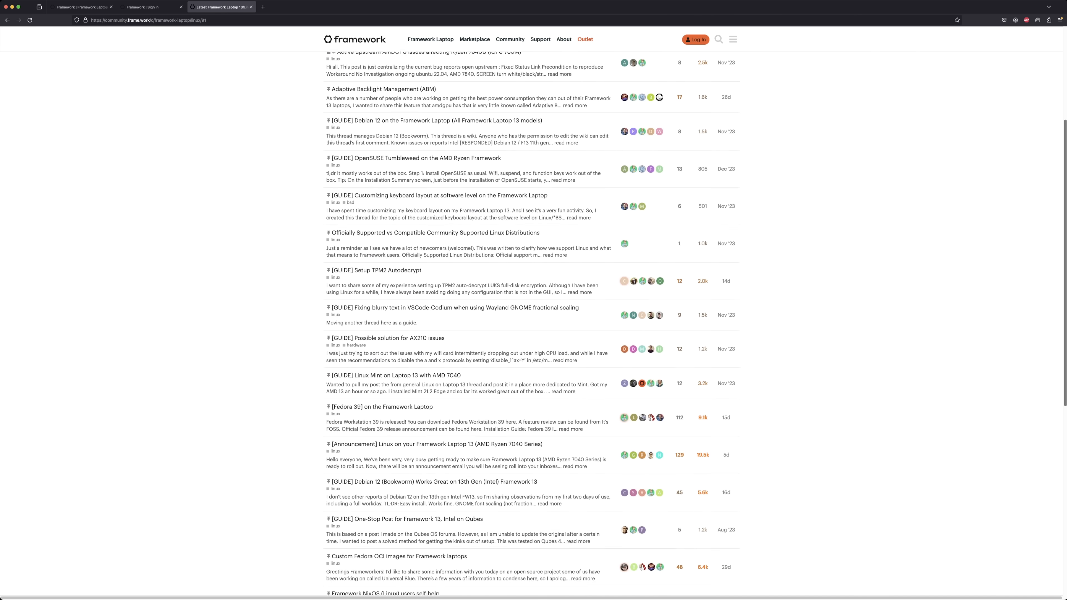